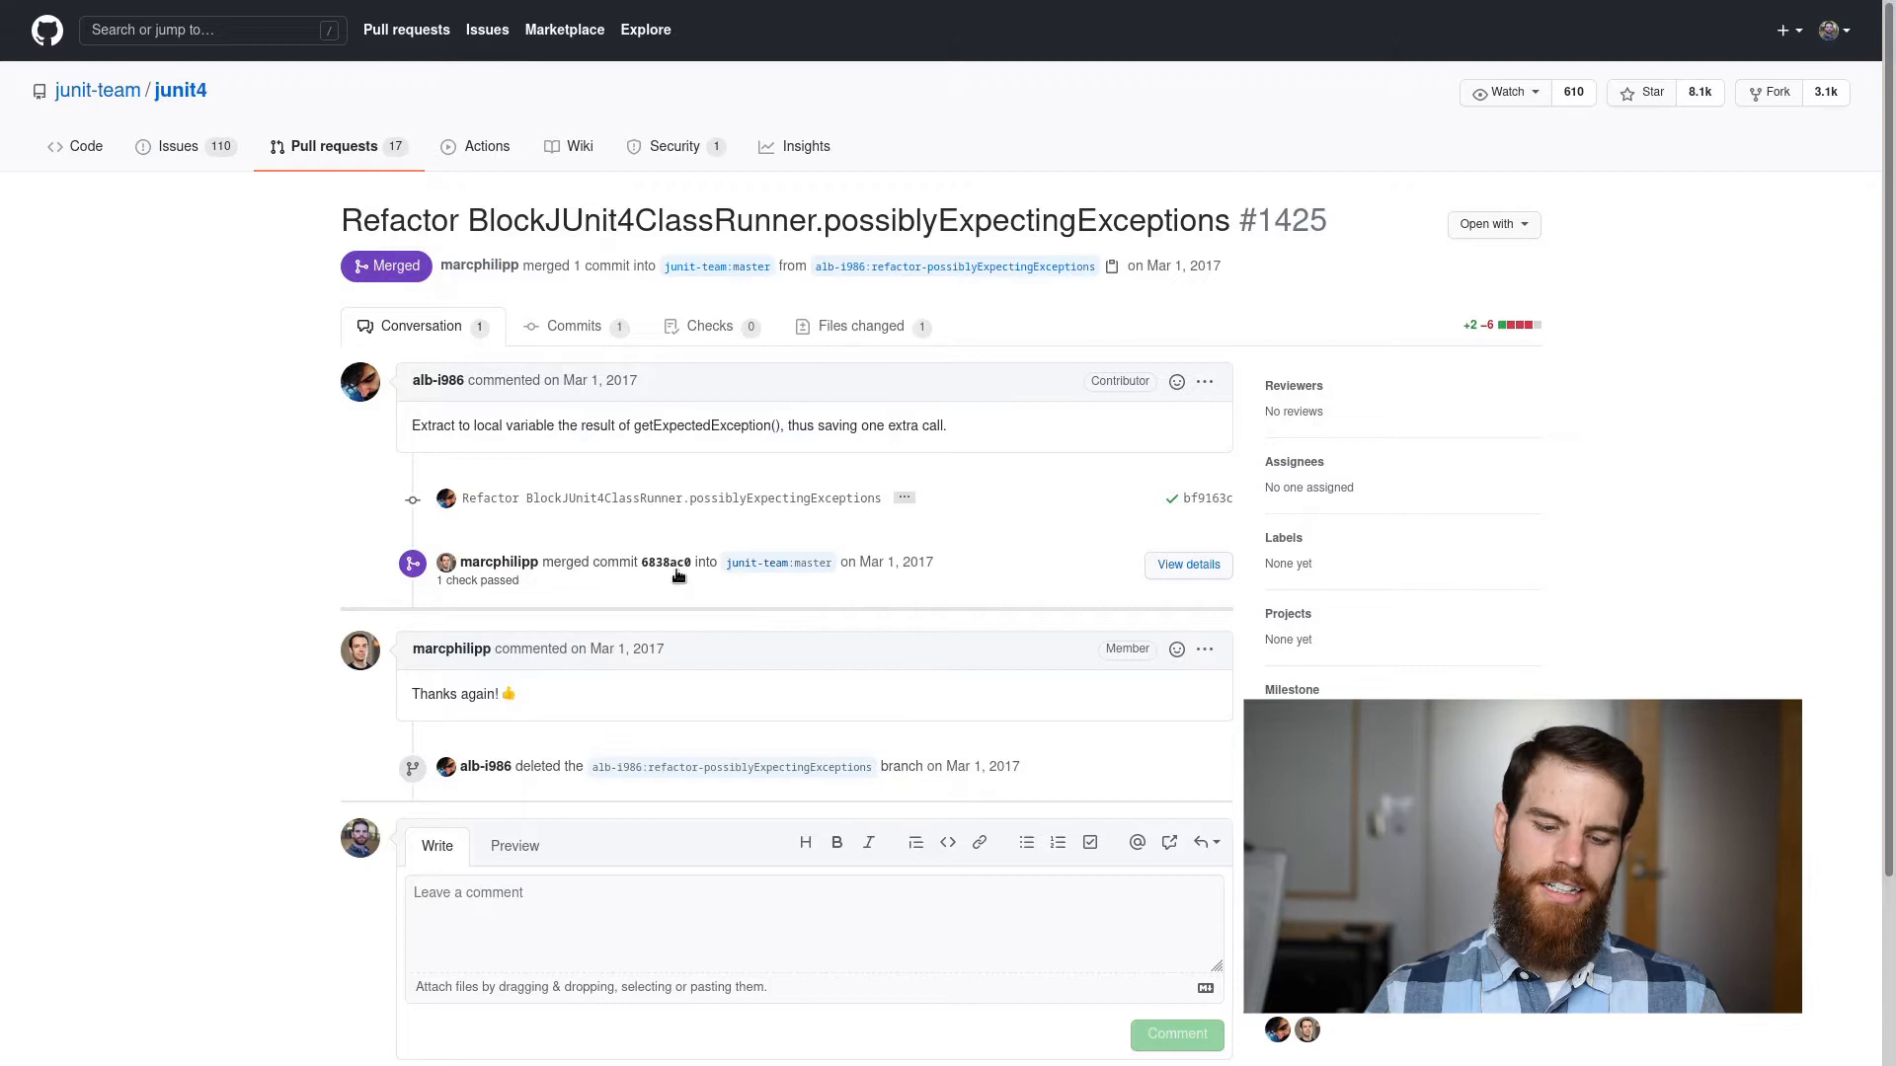
Load the junit4 GitHub repository and select BlockJUnit4ClassRunner from the file tree
{"action": "left_click", "coordinate": [626, 560]}
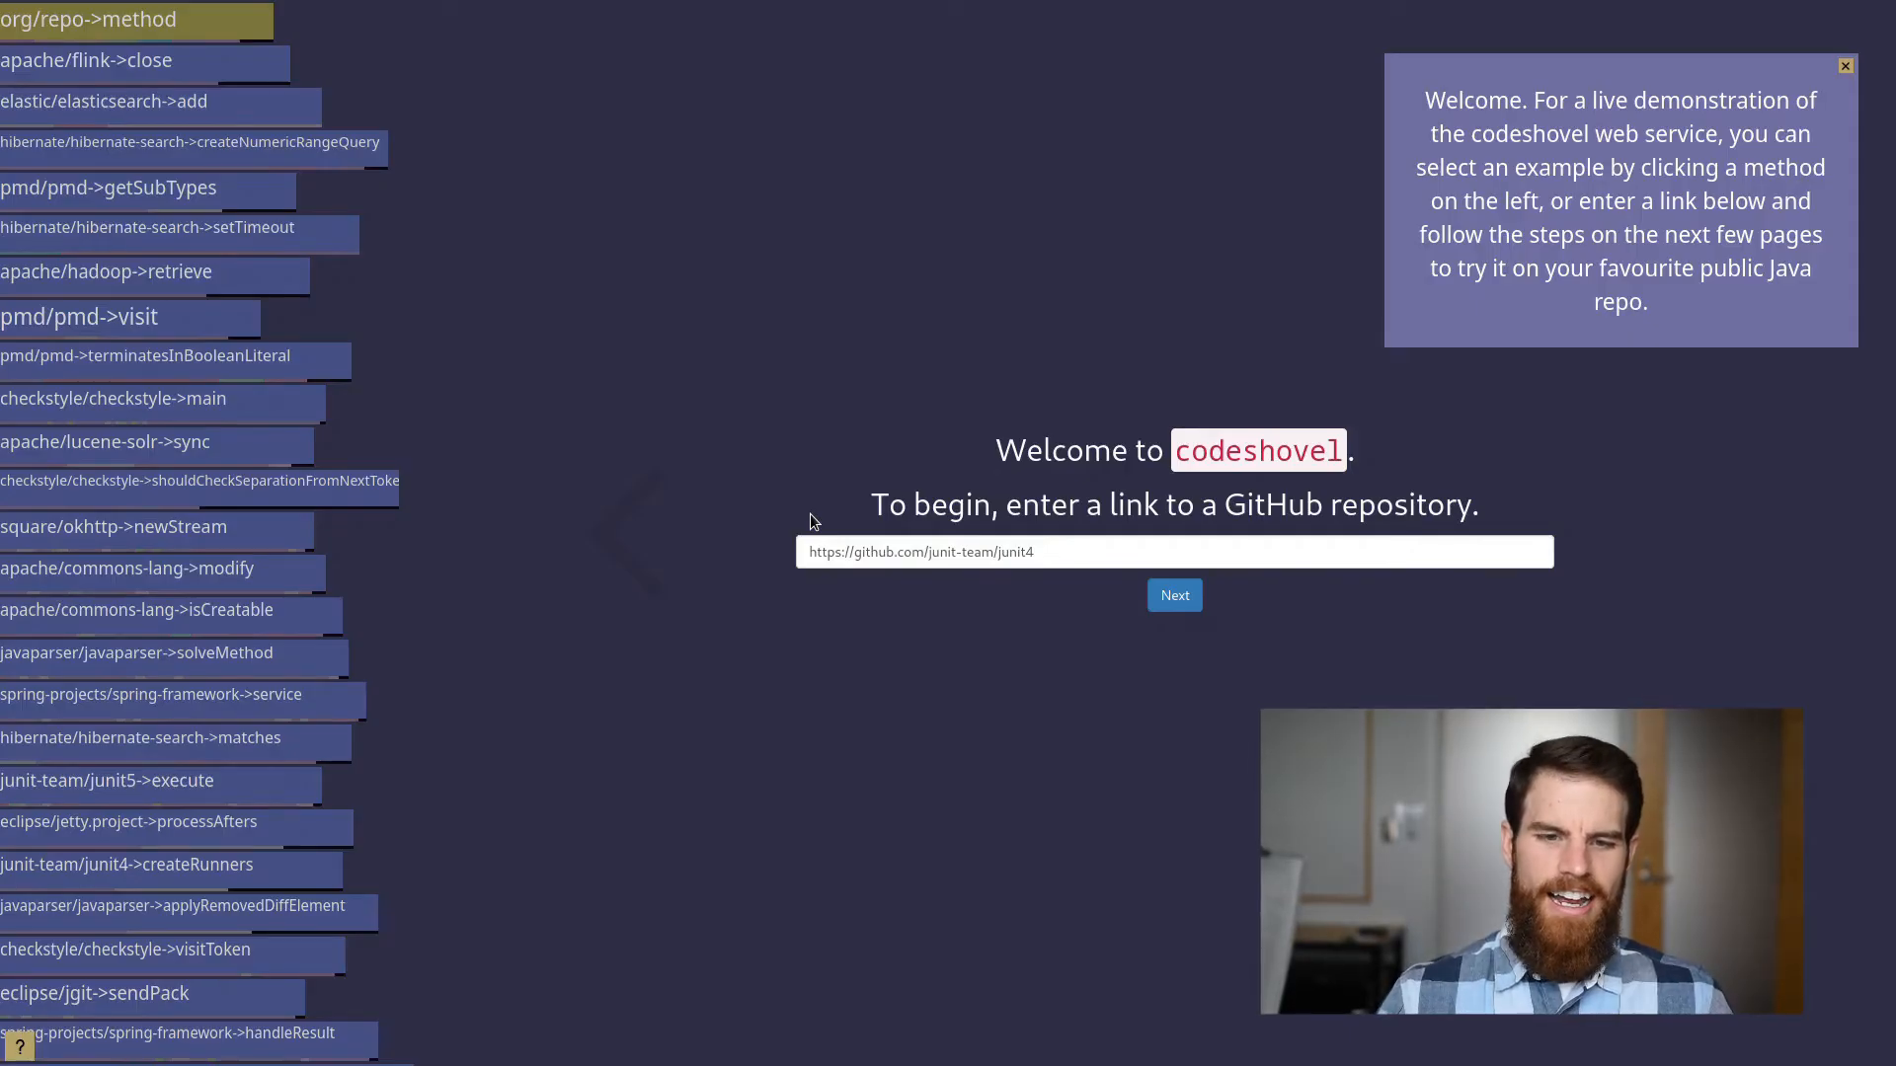
{"action": "left_click", "coordinate": [1172, 595]}
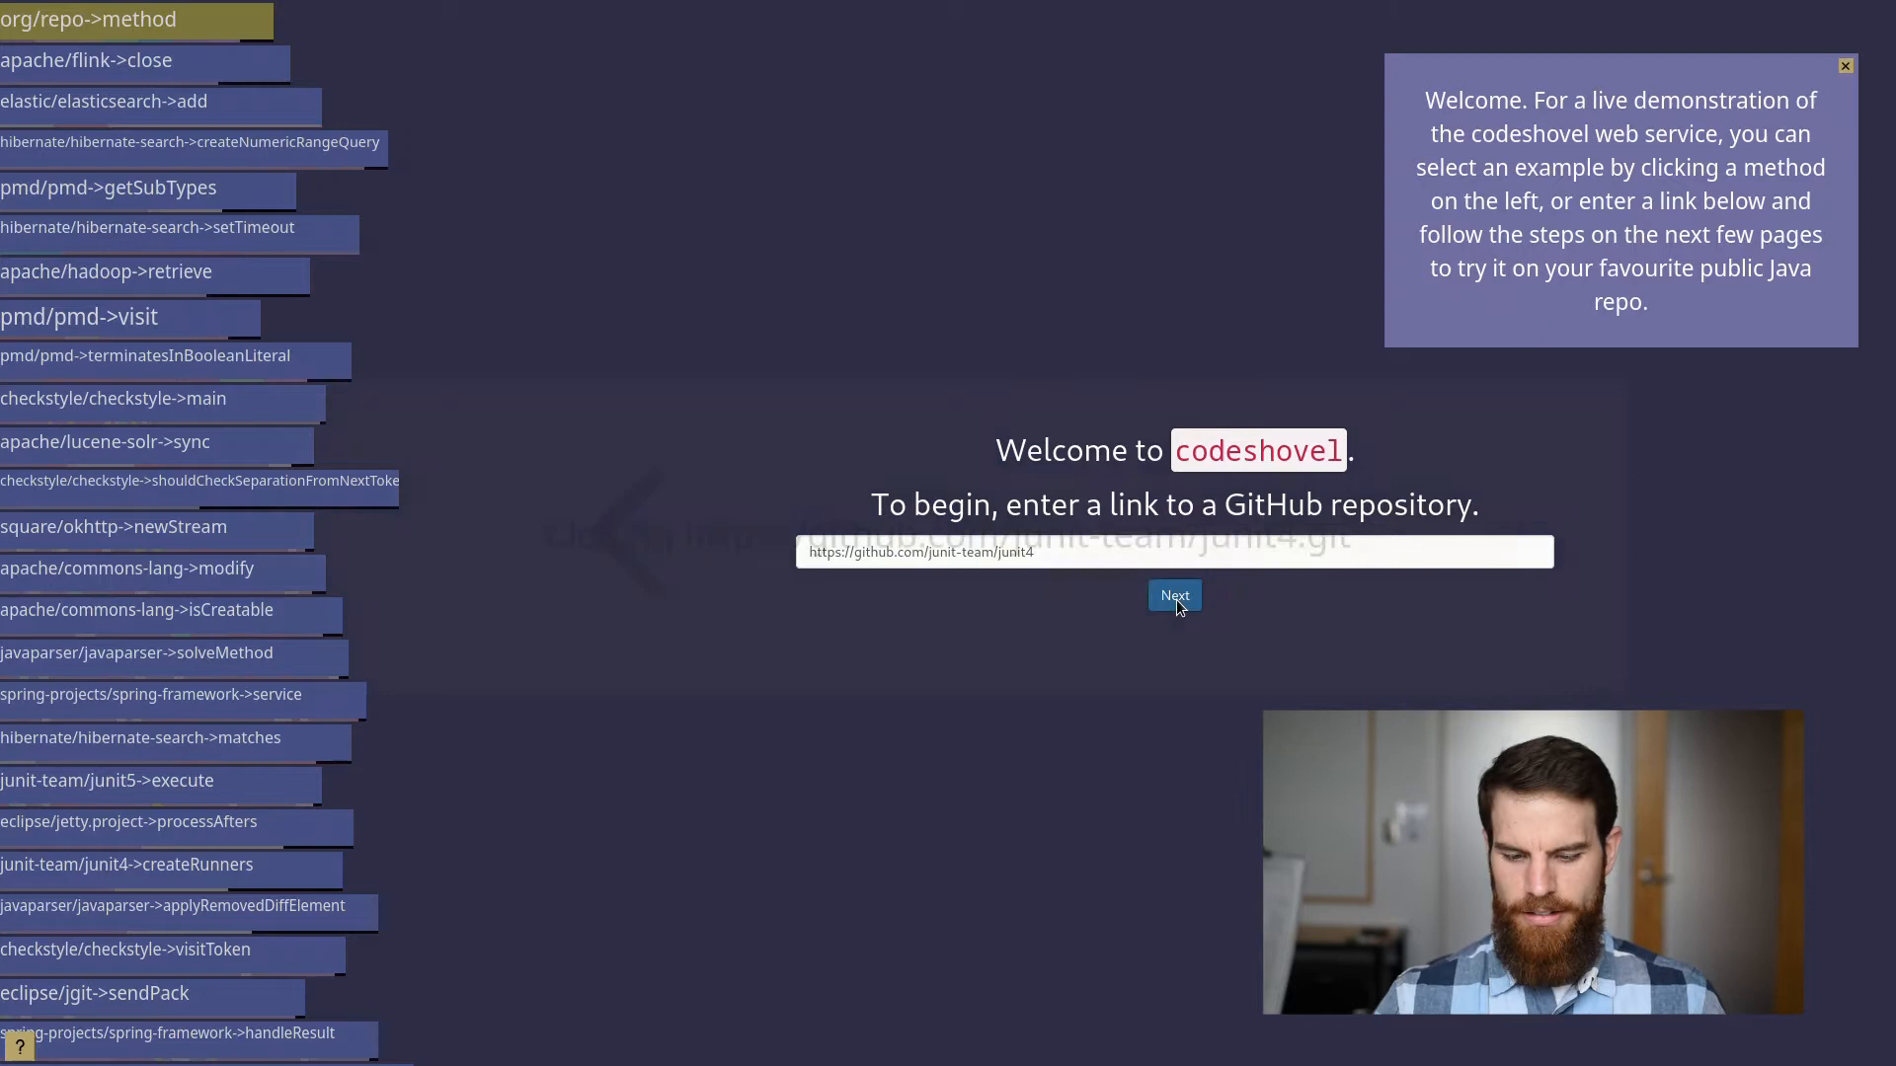
{"action": "left_click", "coordinate": [1172, 595]}
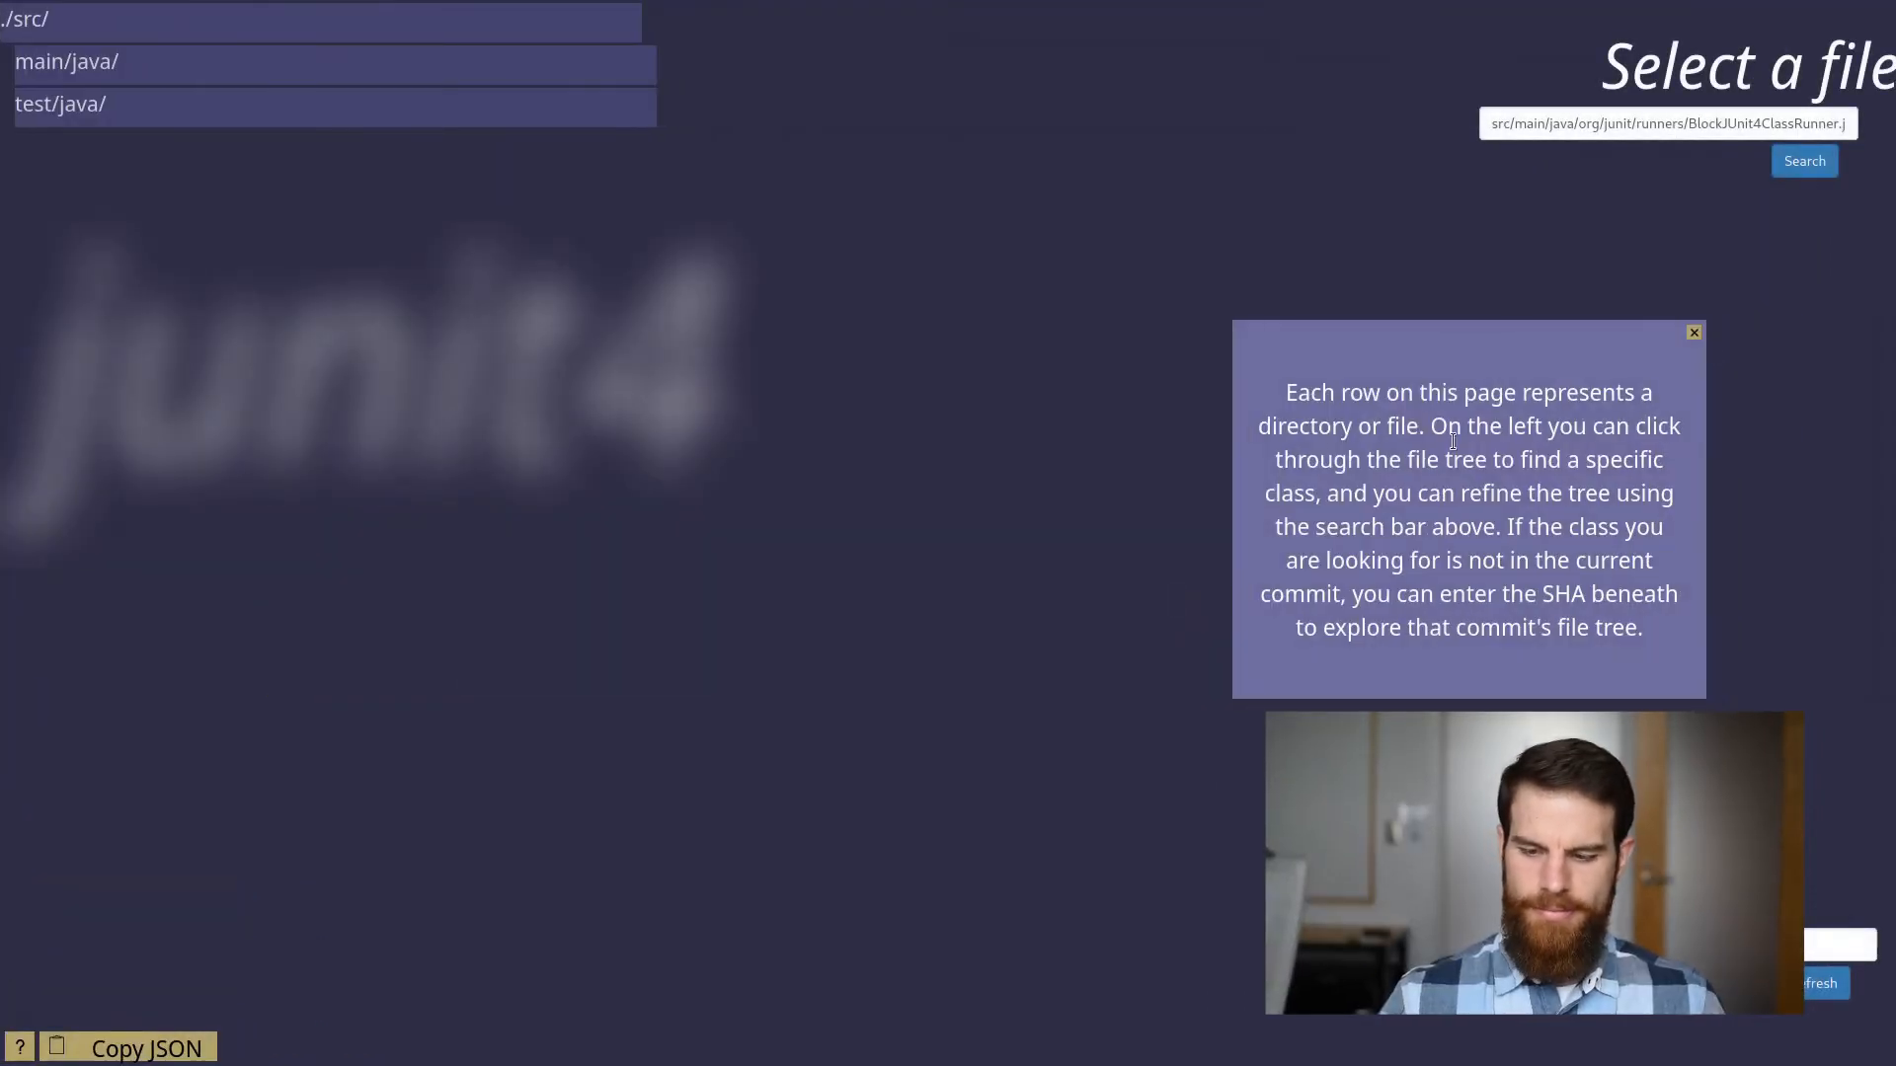
{"action": "left_click", "coordinate": [1802, 160]}
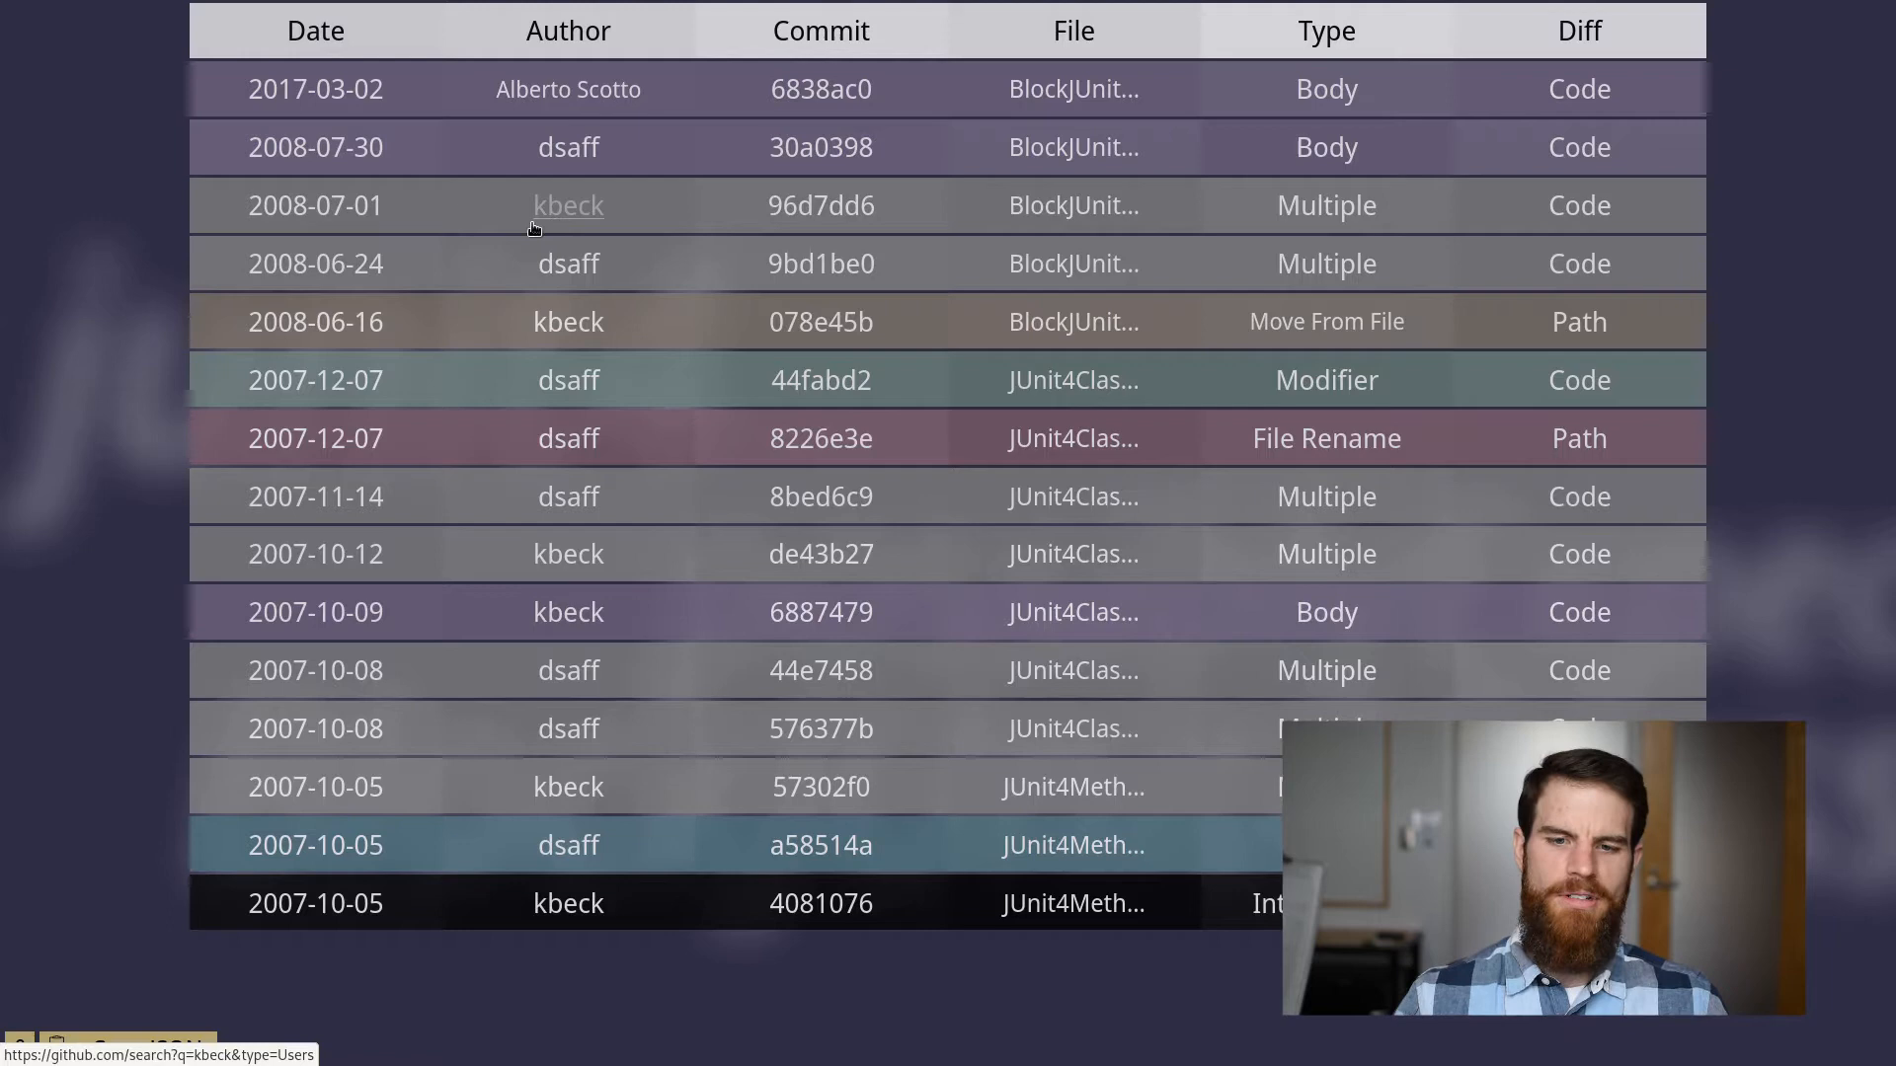
{"action": "mouse_move", "coordinate": [198, 104]}
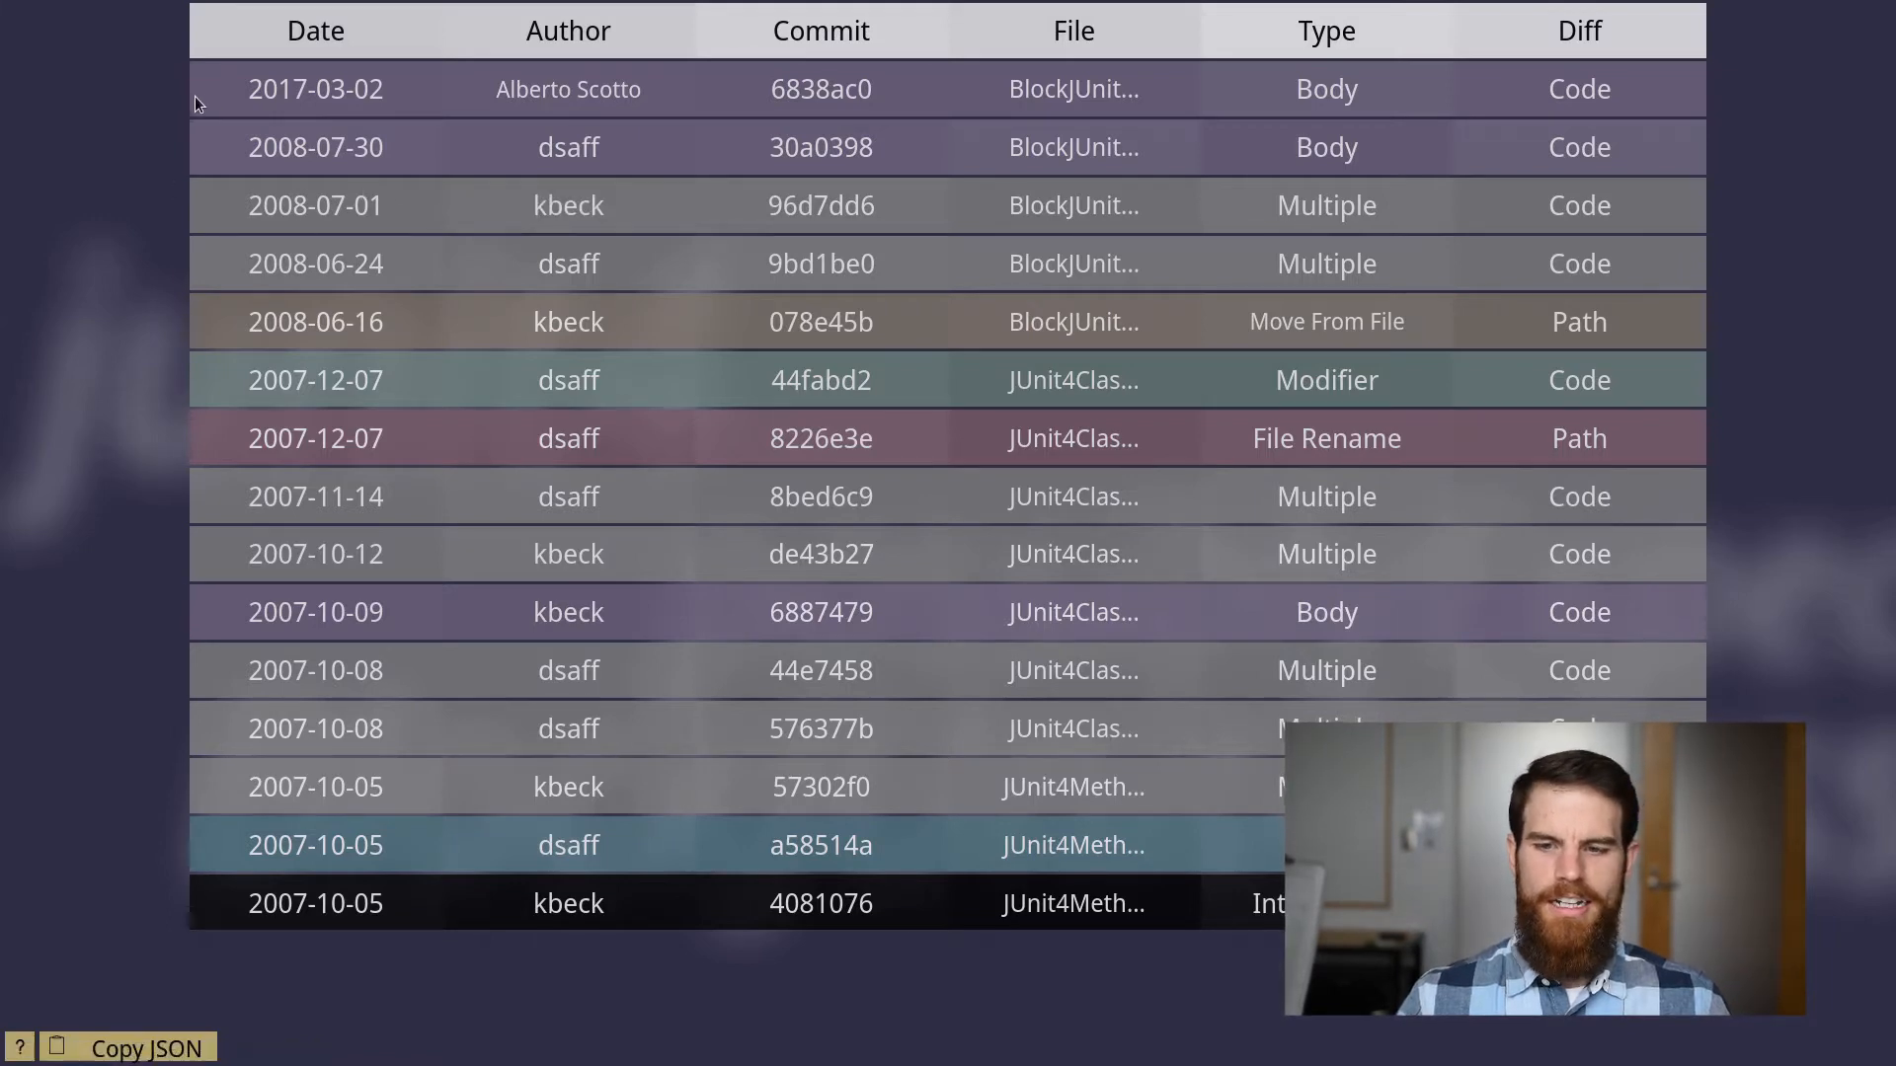
{"action": "mouse_move", "coordinate": [222, 1005]}
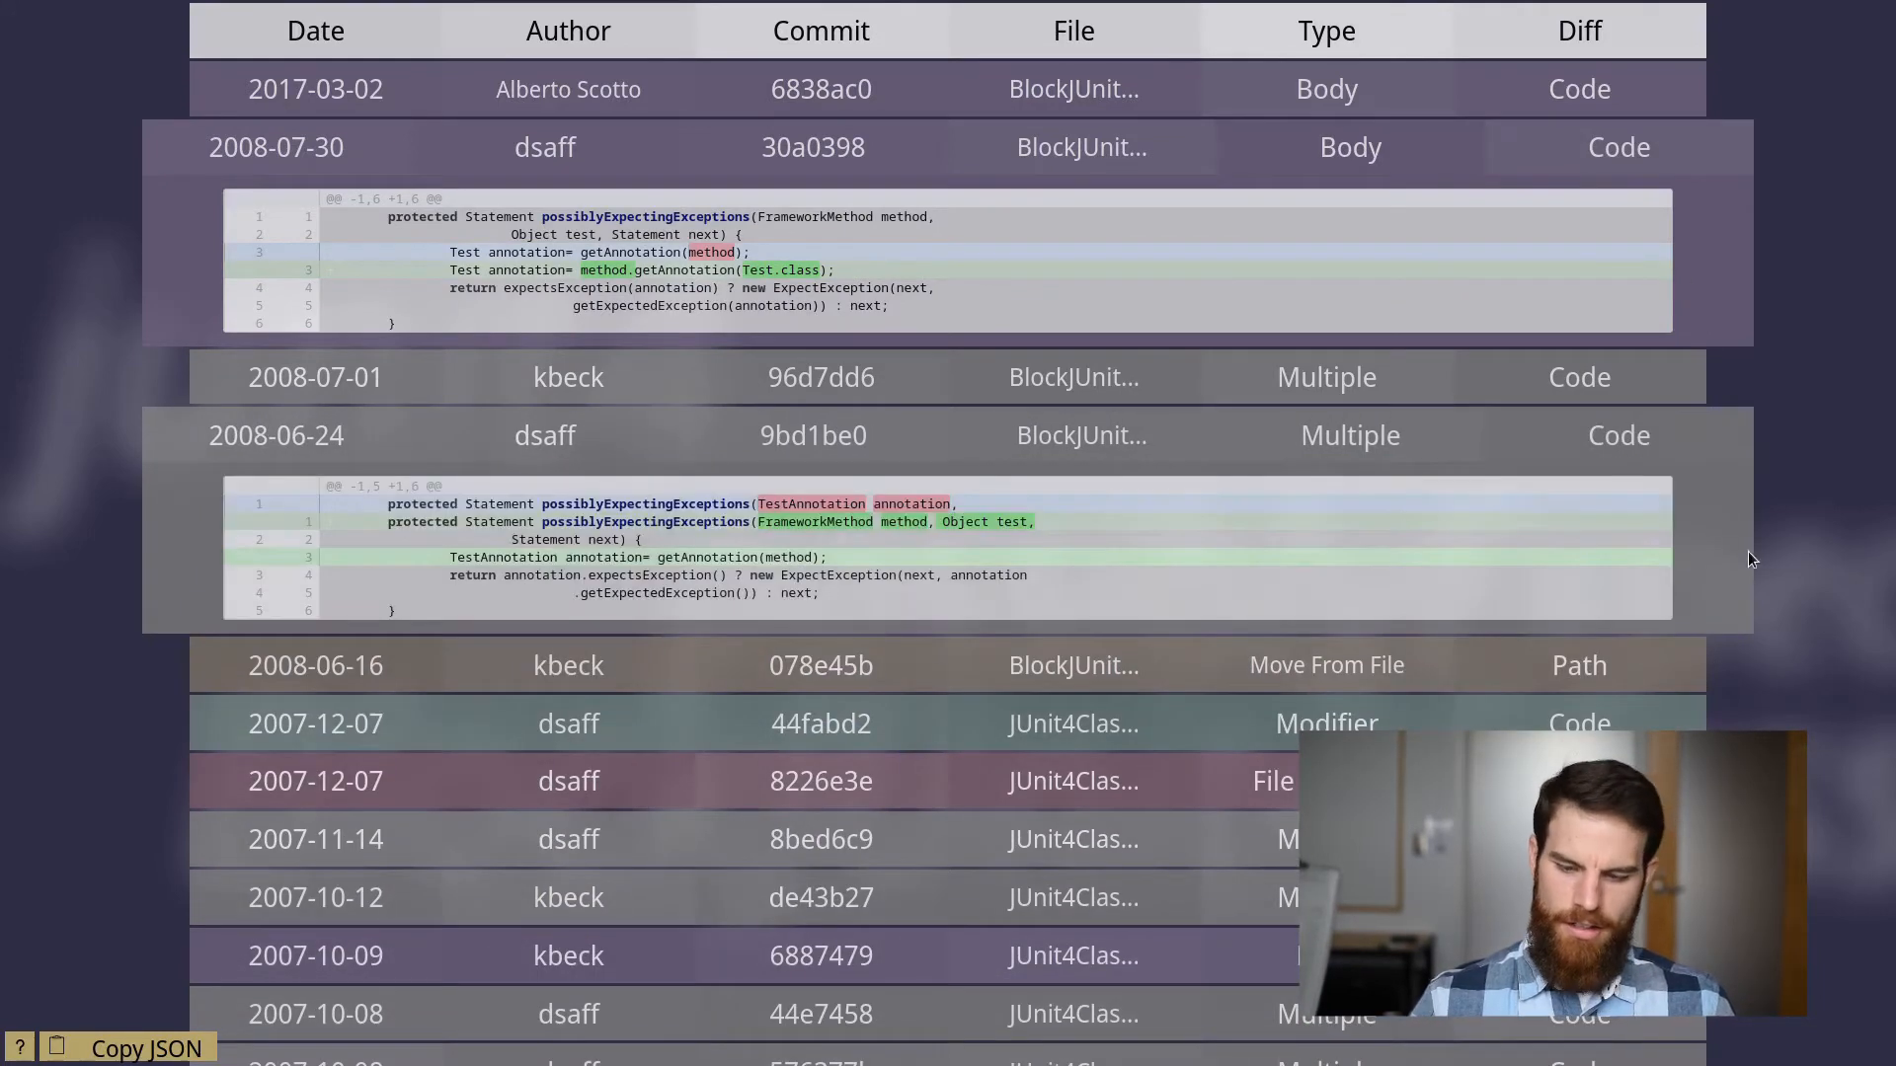
{"action": "mouse_move", "coordinate": [1793, 653]}
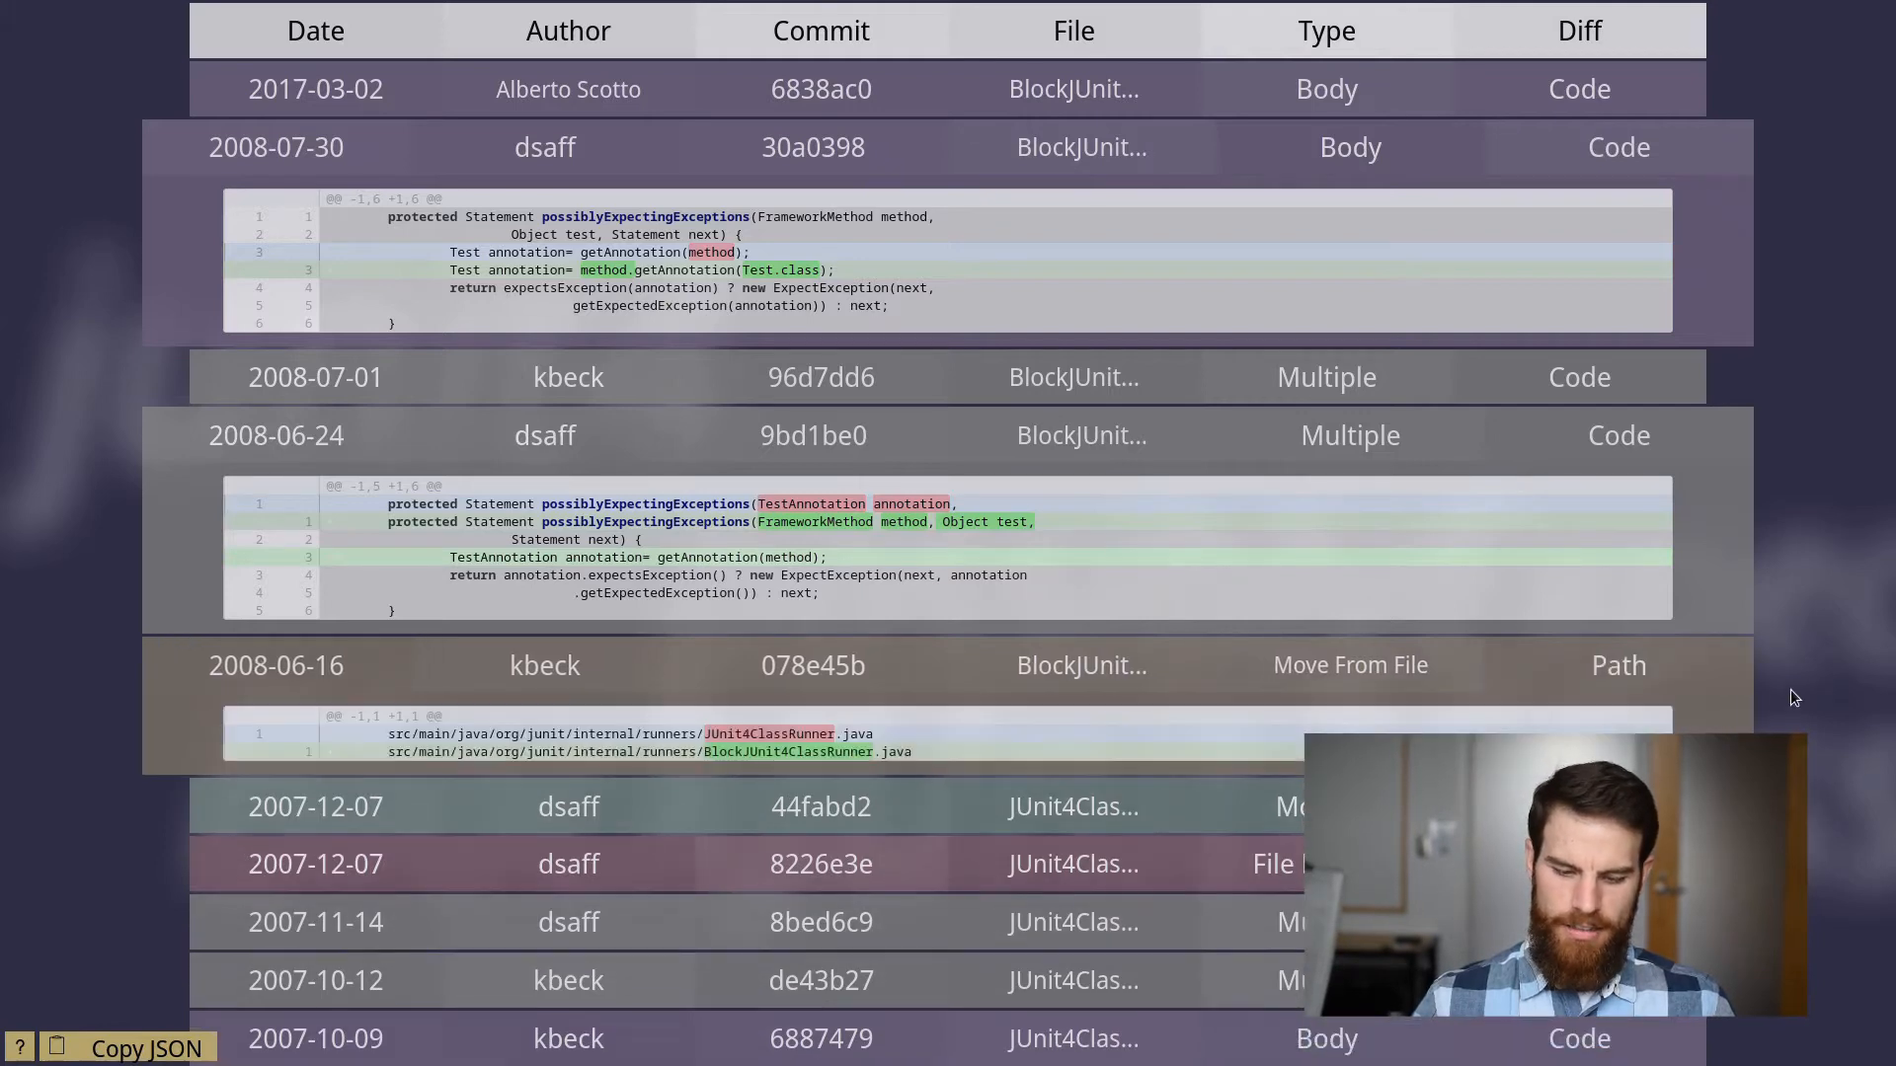
Scroll down the history table to the 2008 commits 30a0398, 9bd1be0 and 078e45b
{"action": "scroll", "scroll_direction": "down", "scroll_amount": 3}
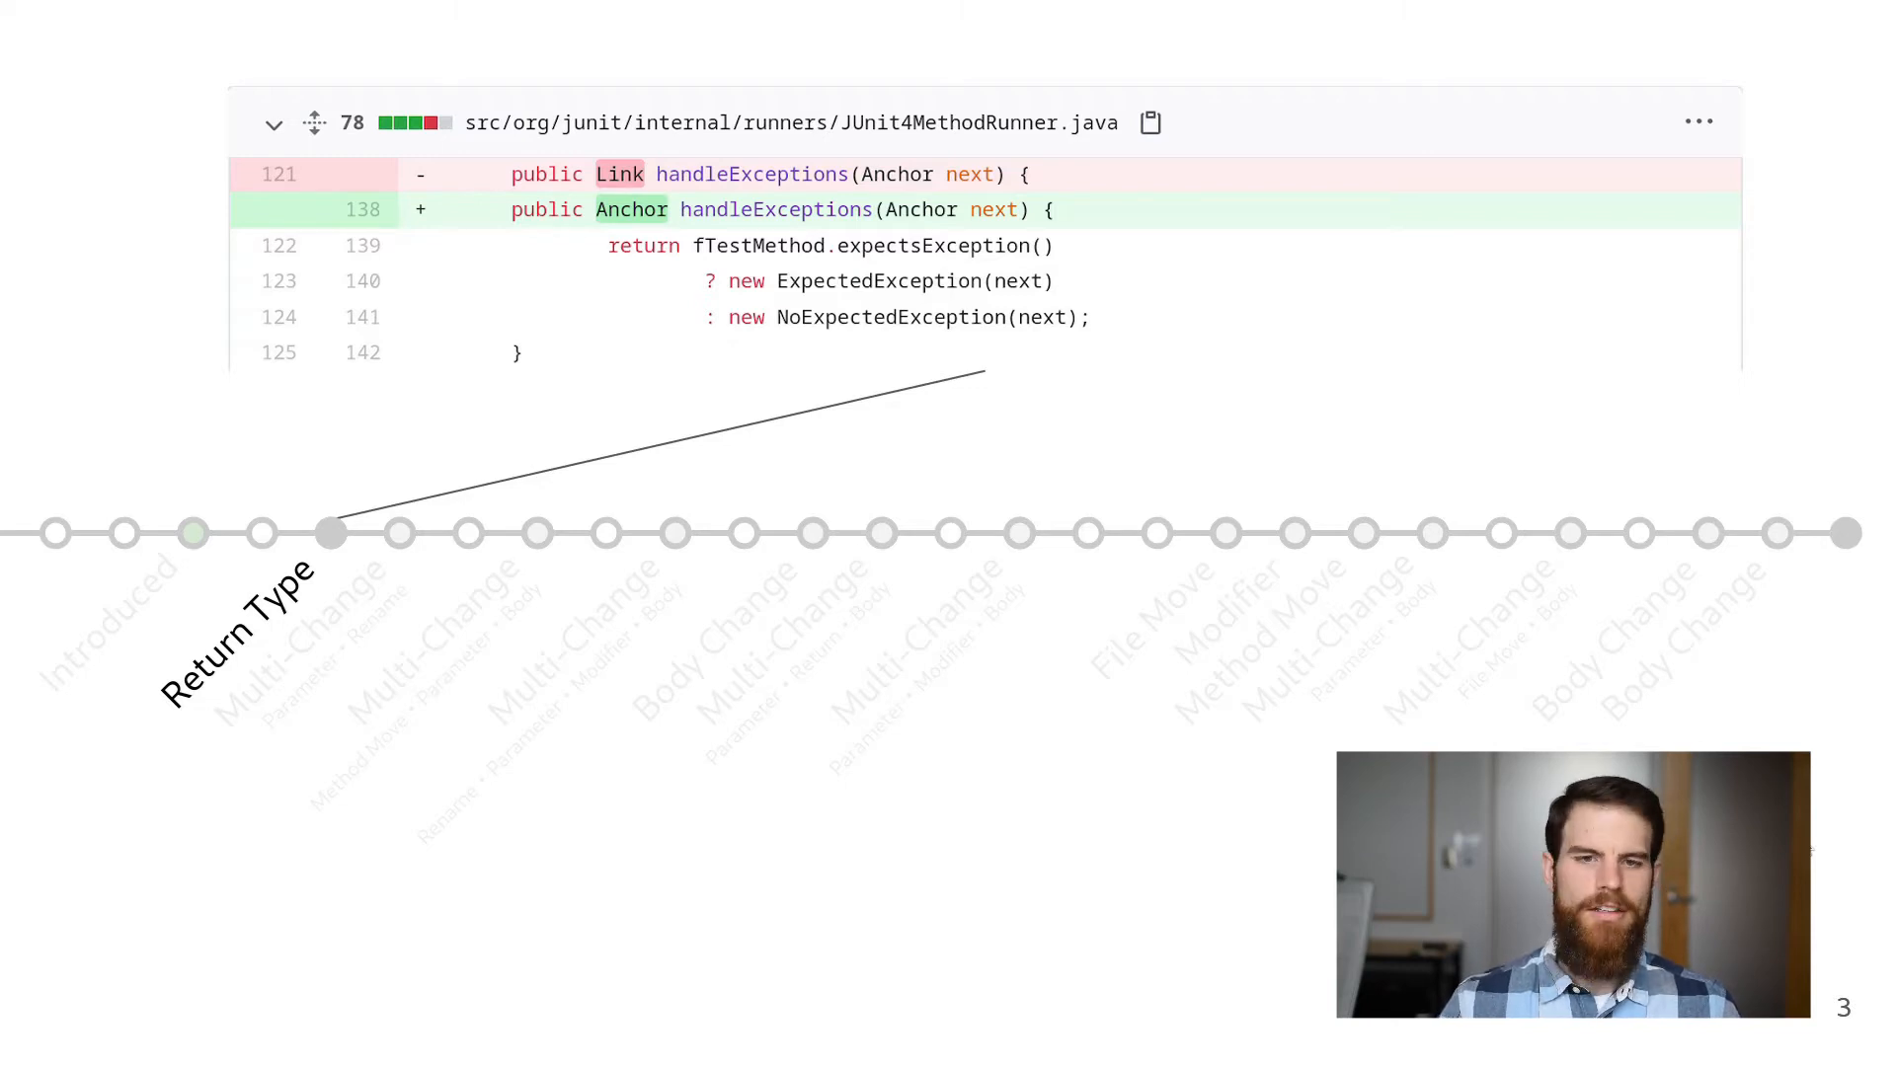
Advance the timeline slides from the Return Type change to the Body Change slide
{"action": "left_click", "coordinate": [1358, 533]}
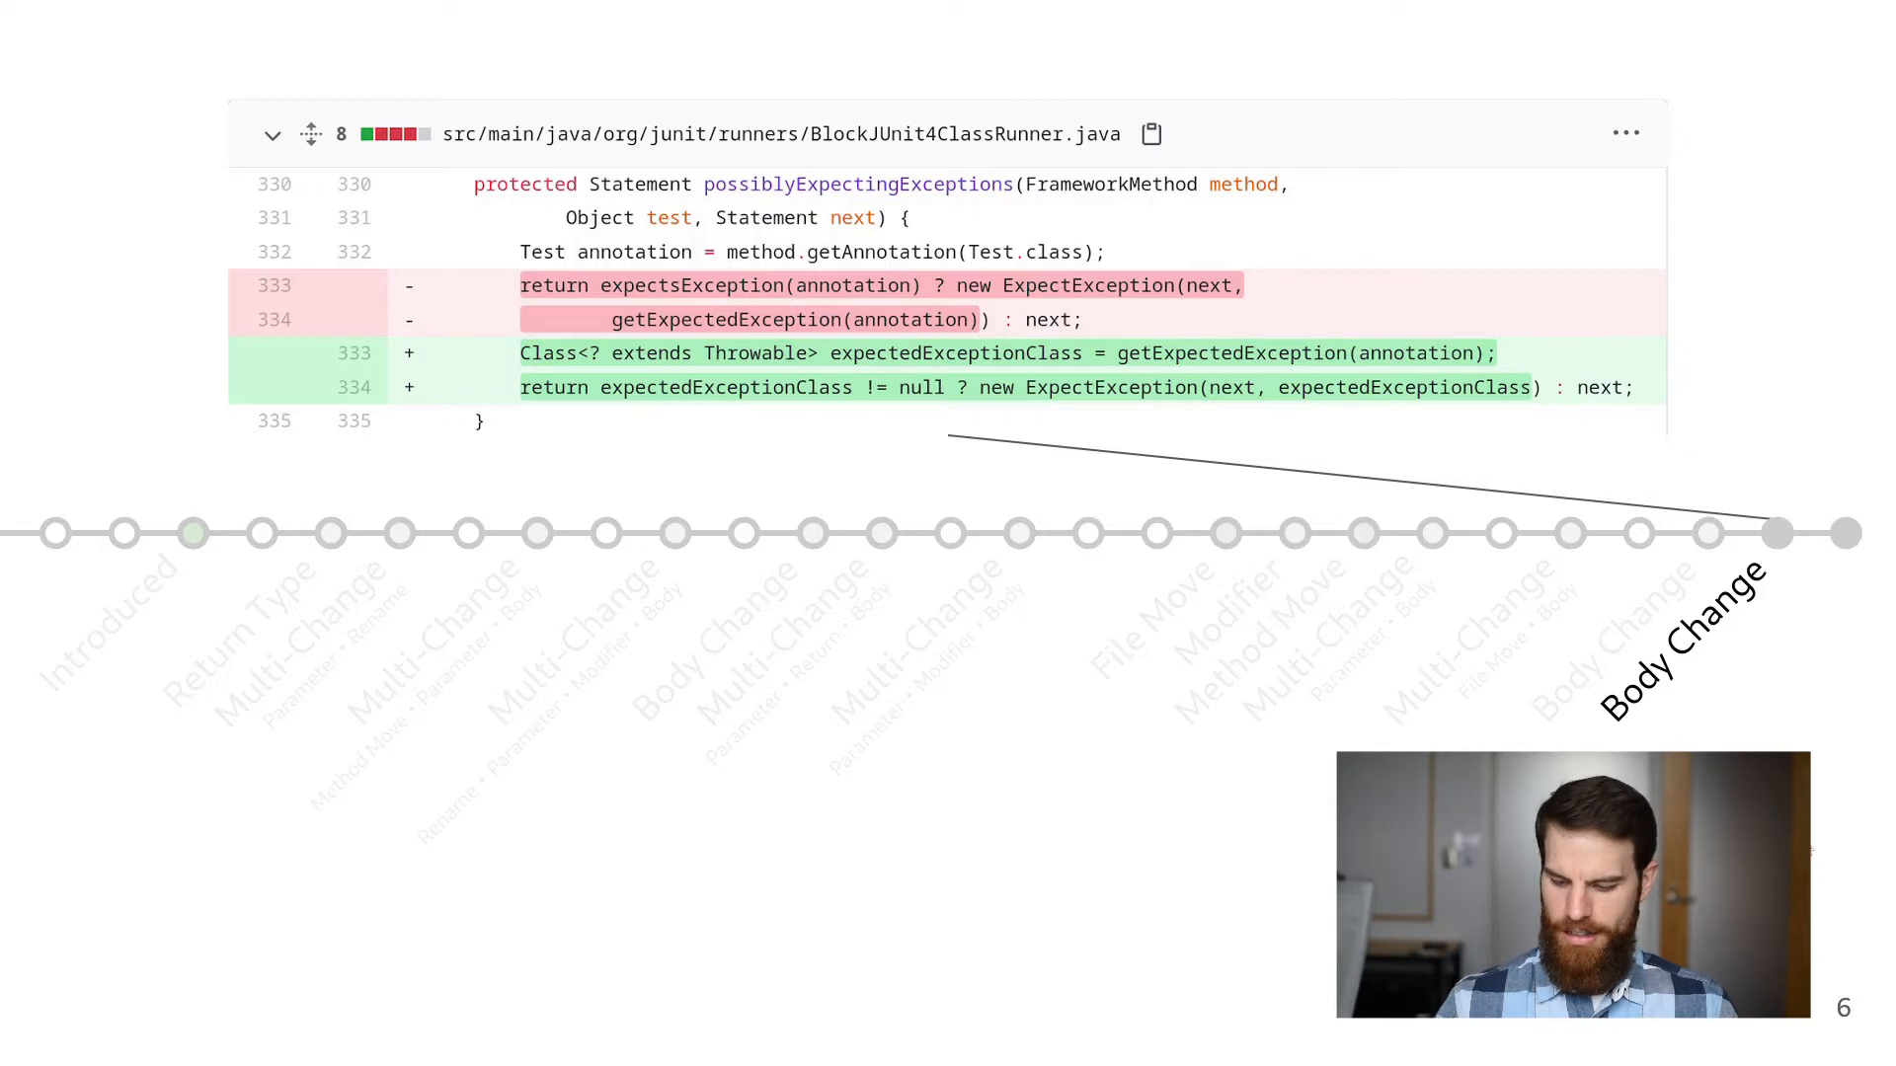
{"action": "left_click", "coordinate": [675, 533]}
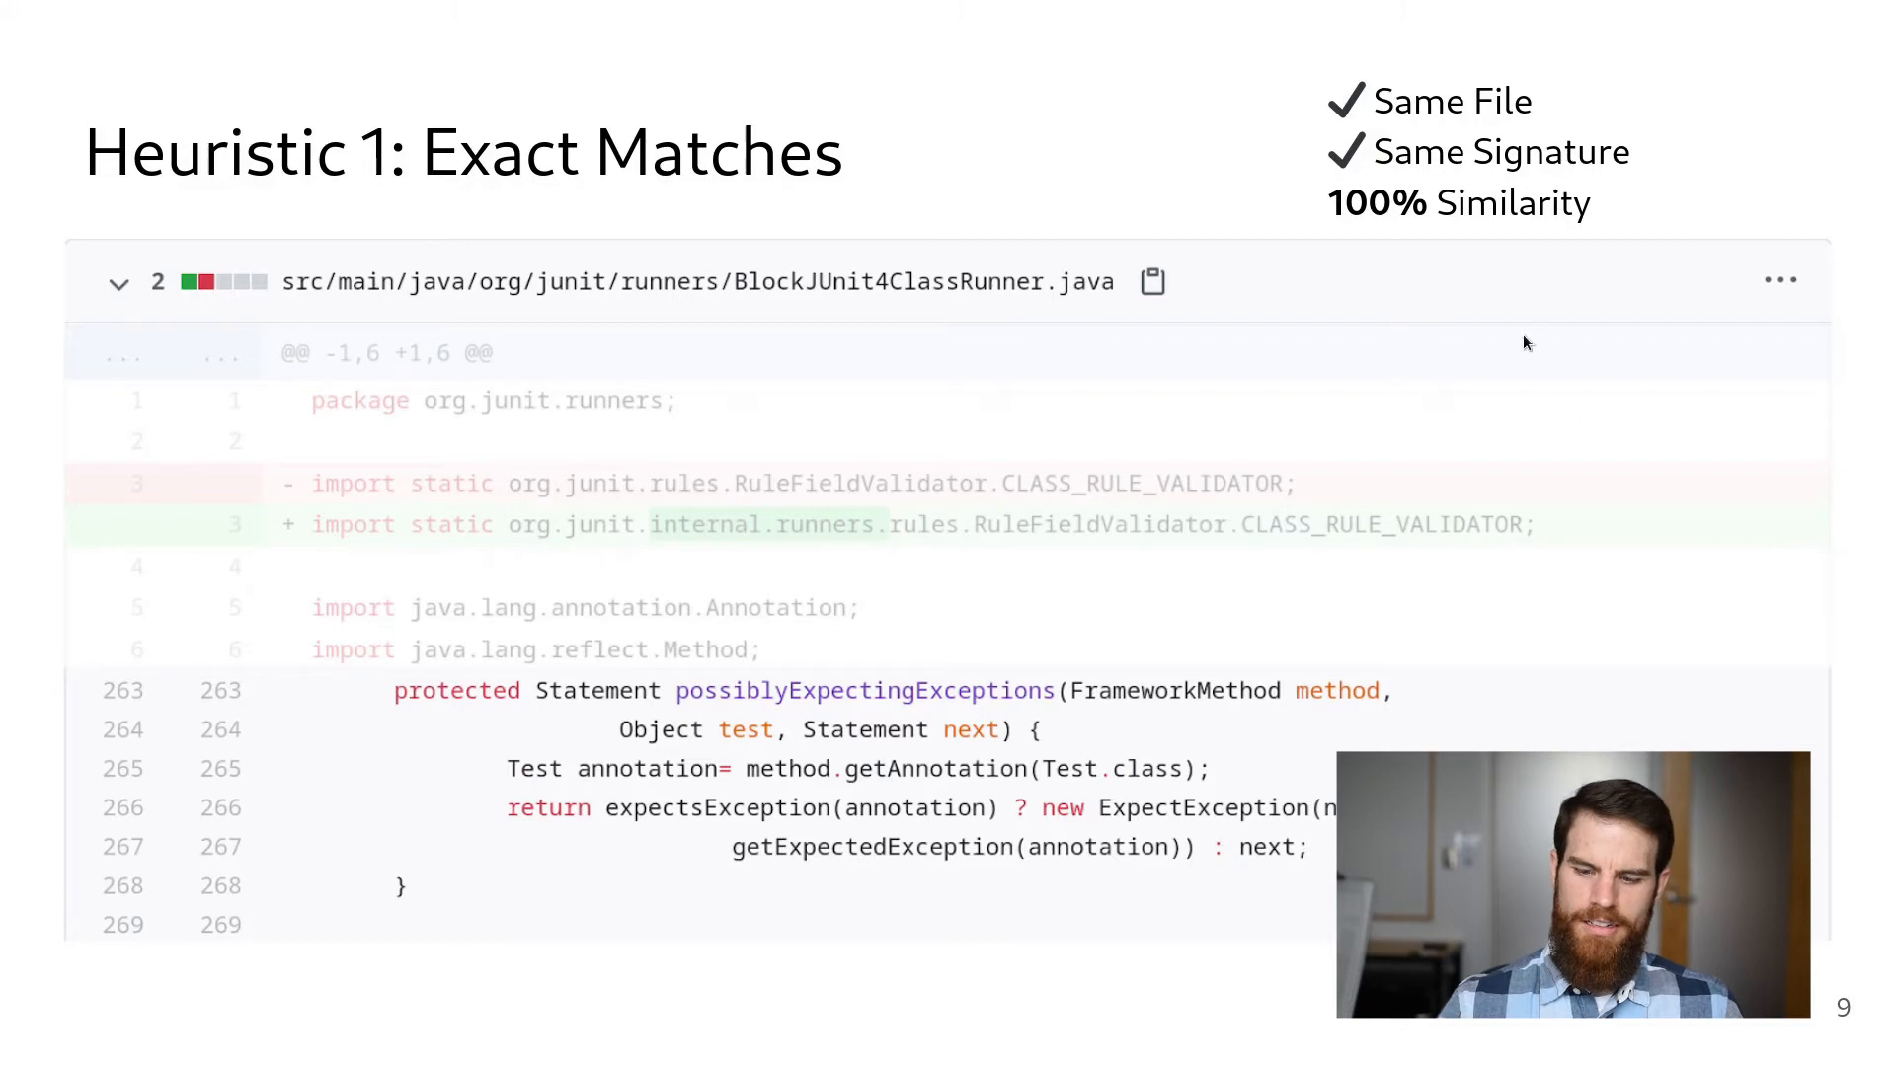
{"action": "mouse_move", "coordinate": [1476, 268]}
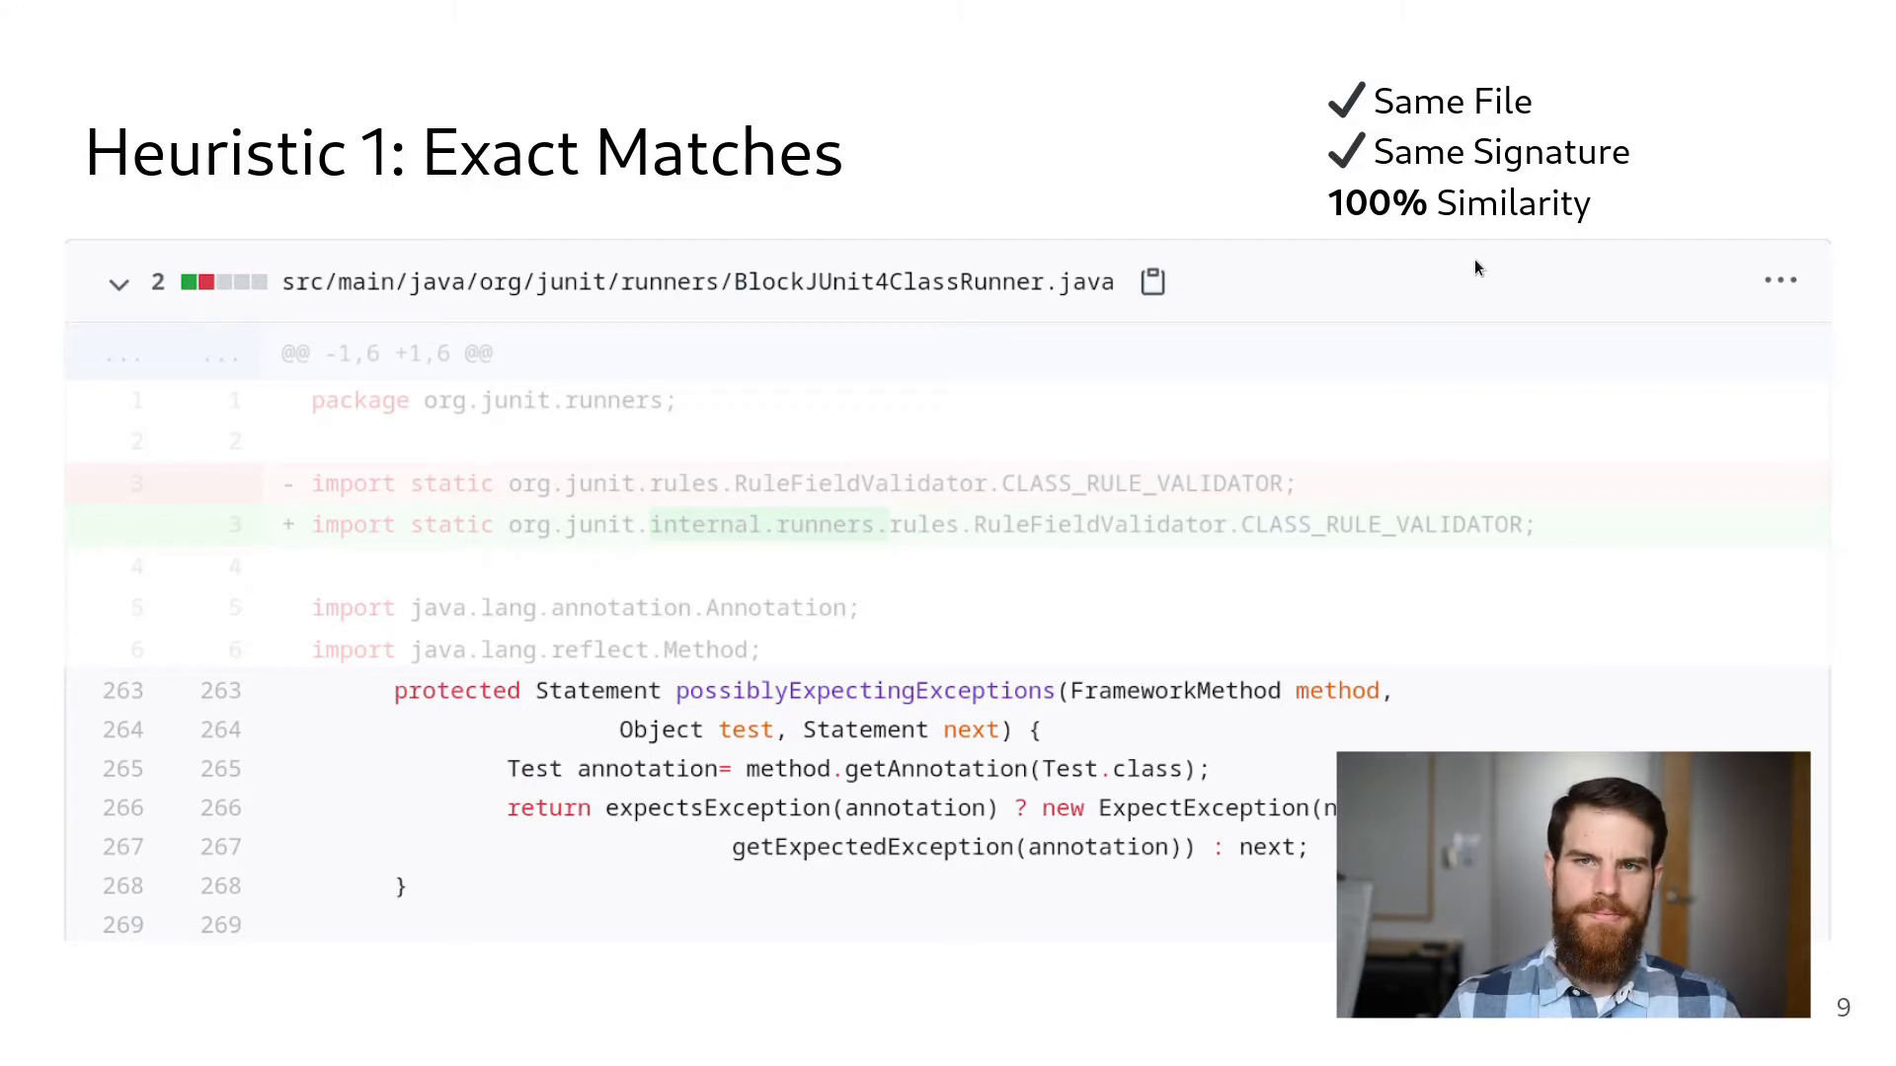
Advance past the Heuristic 2 and 3 slides to Heuristic 4: Method Extraction
{"action": "key", "text": "right"}
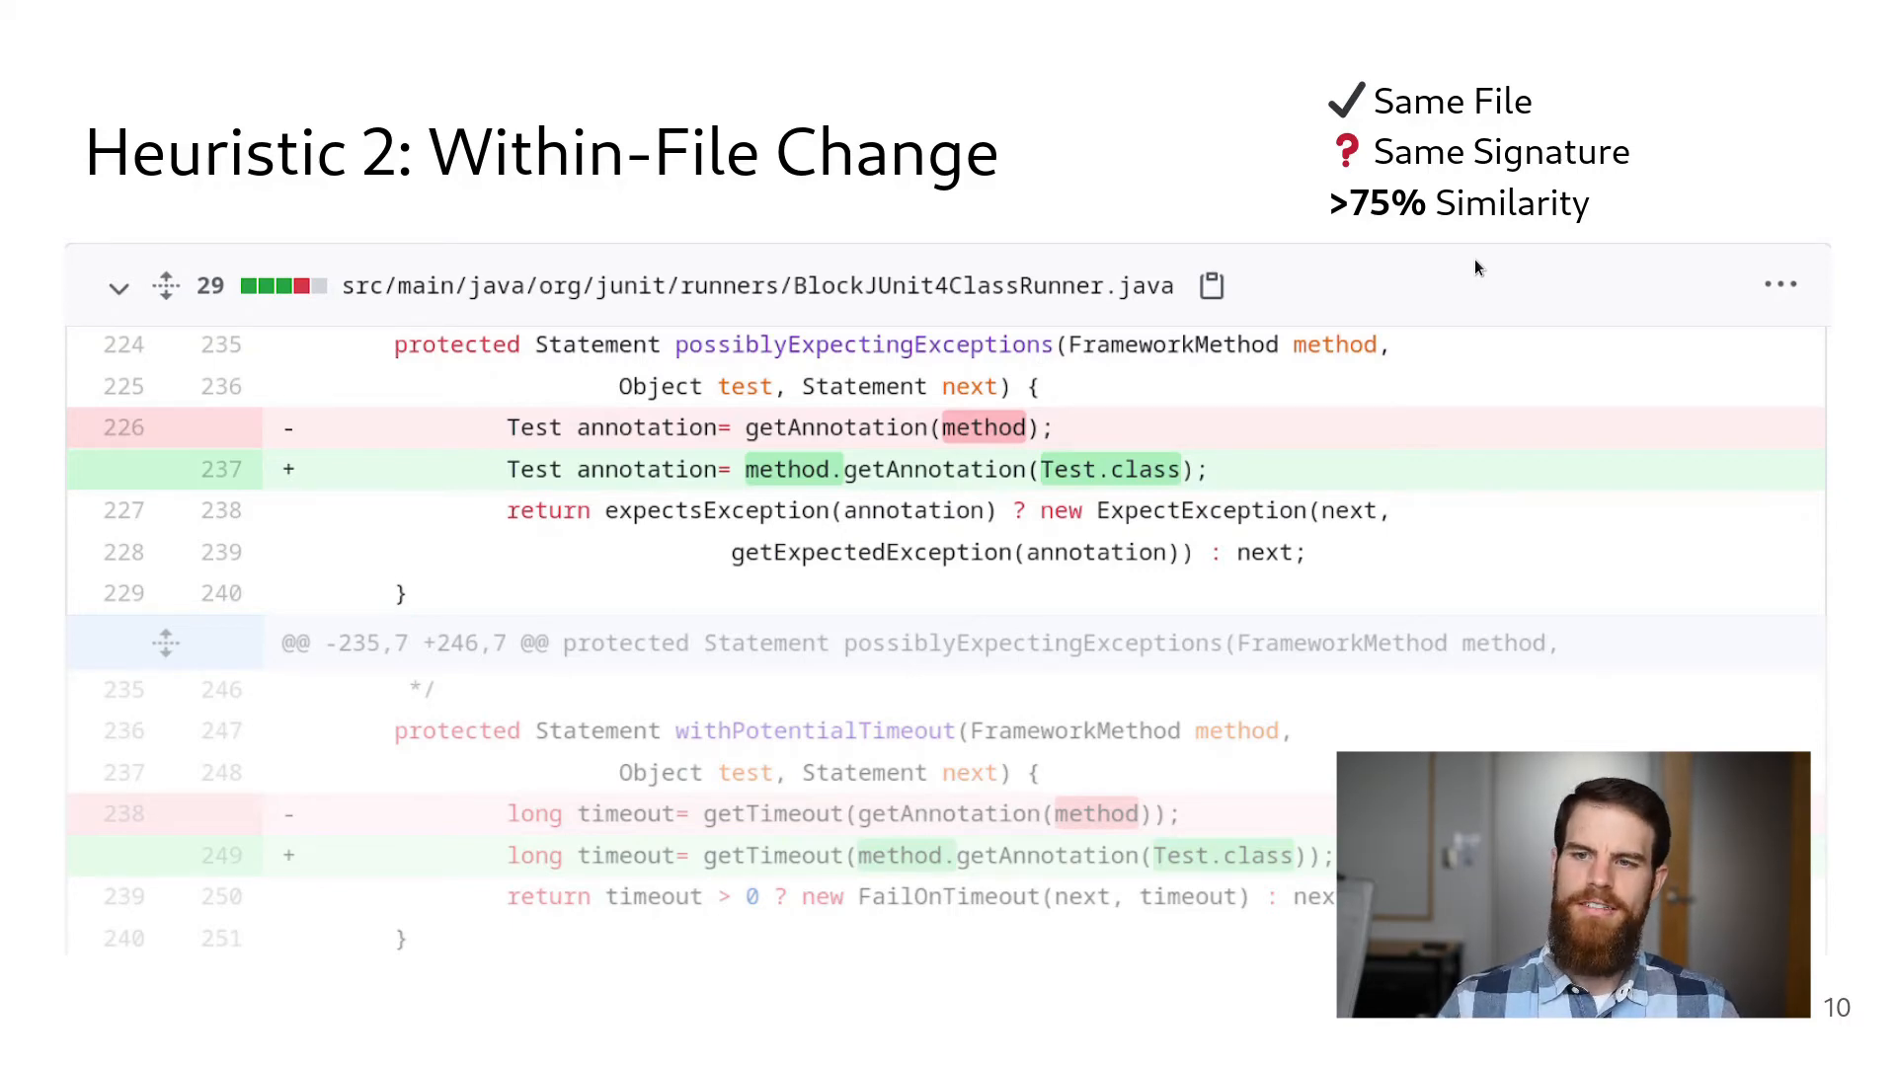
{"action": "key", "text": "Right"}
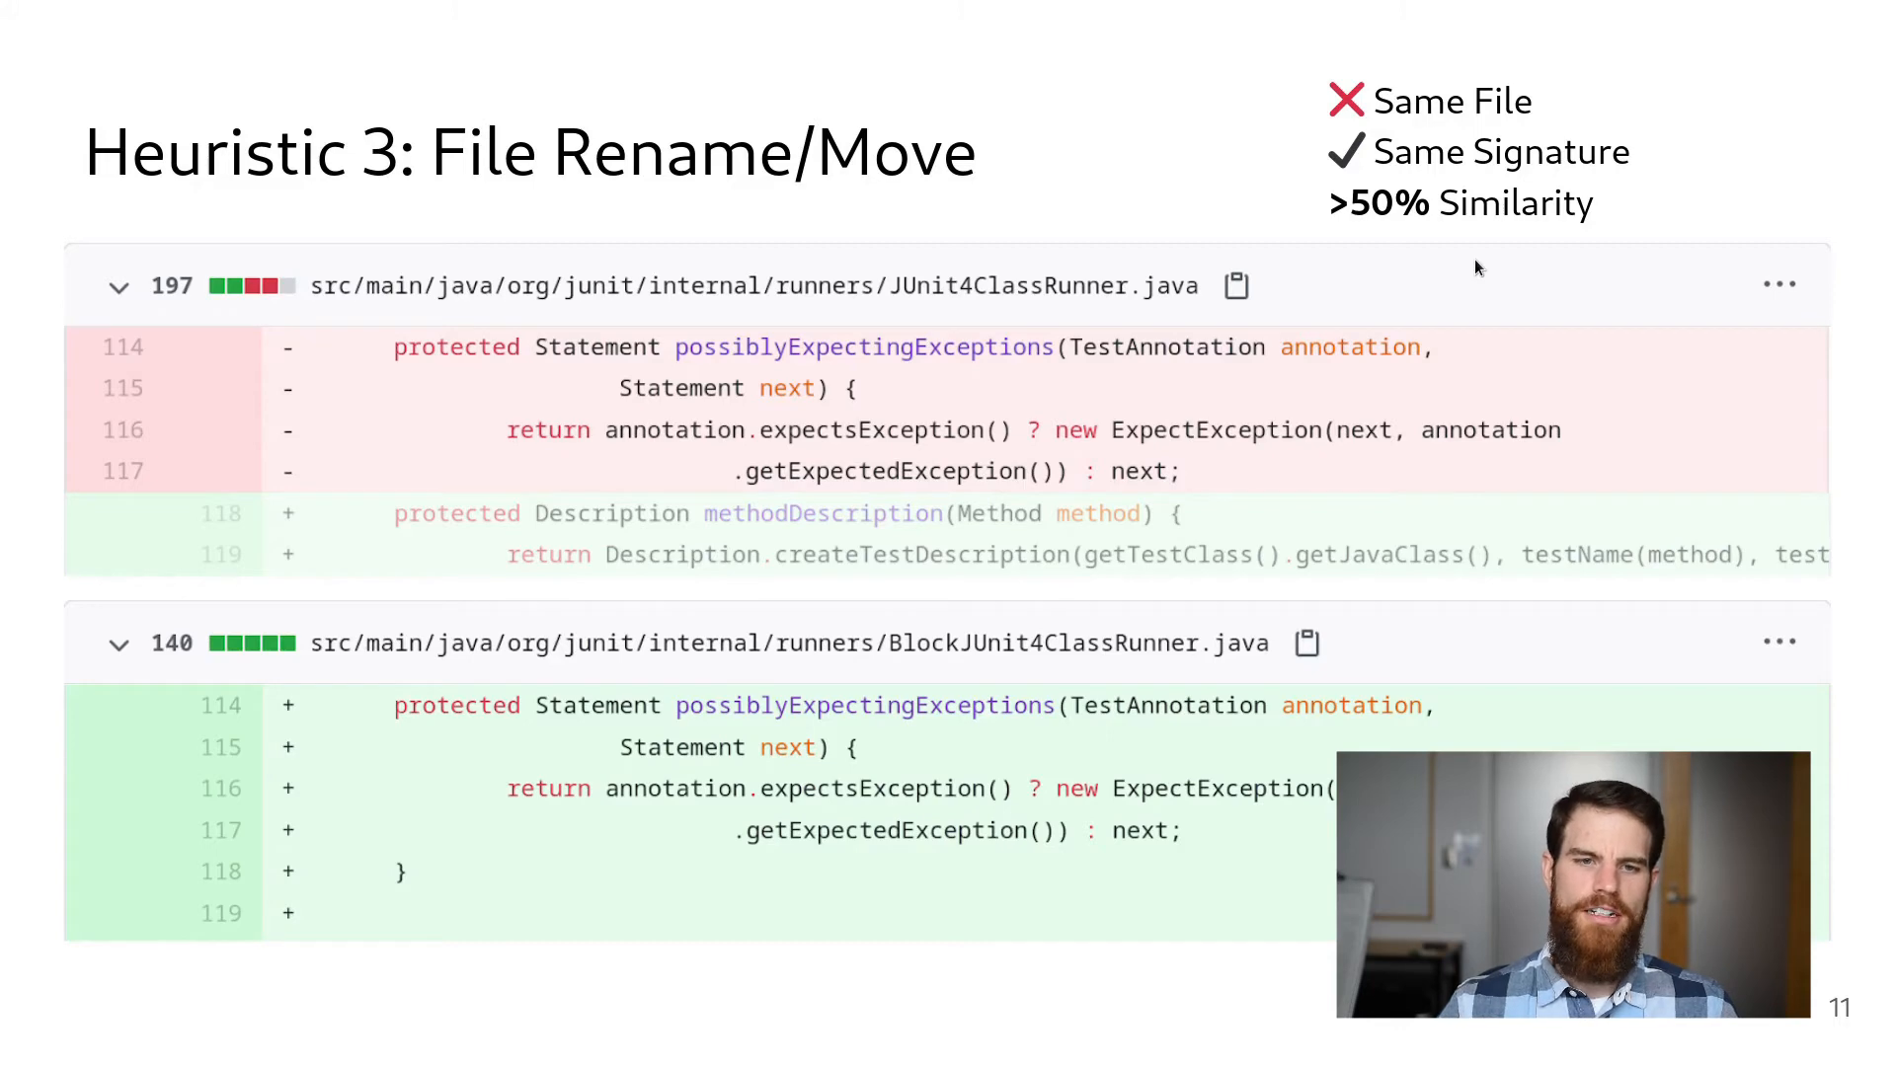
{"action": "key", "text": "Right"}
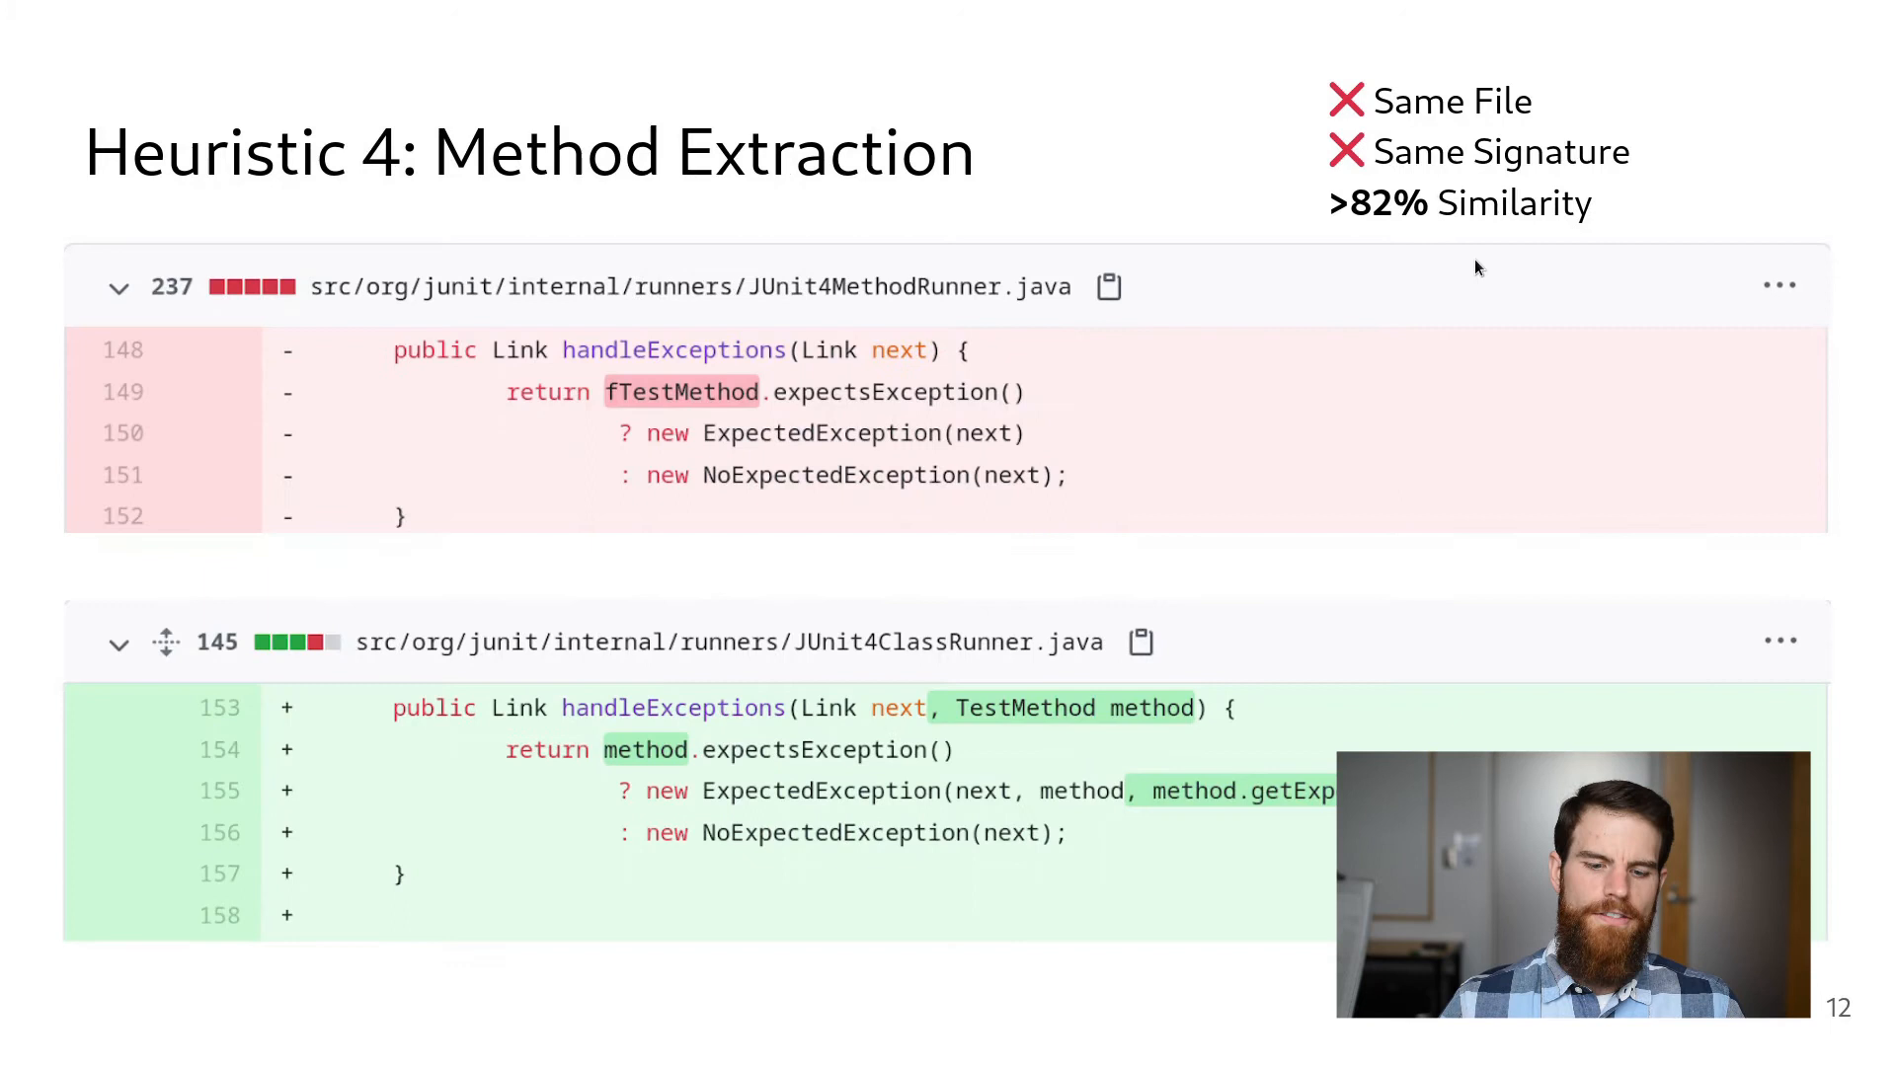